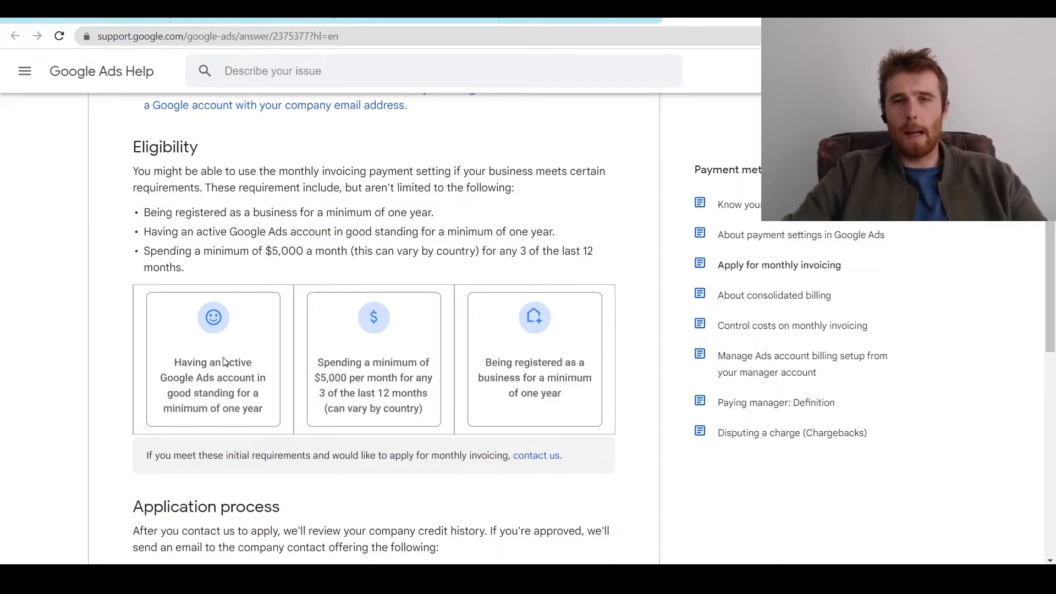
mouse_move(598, 245)
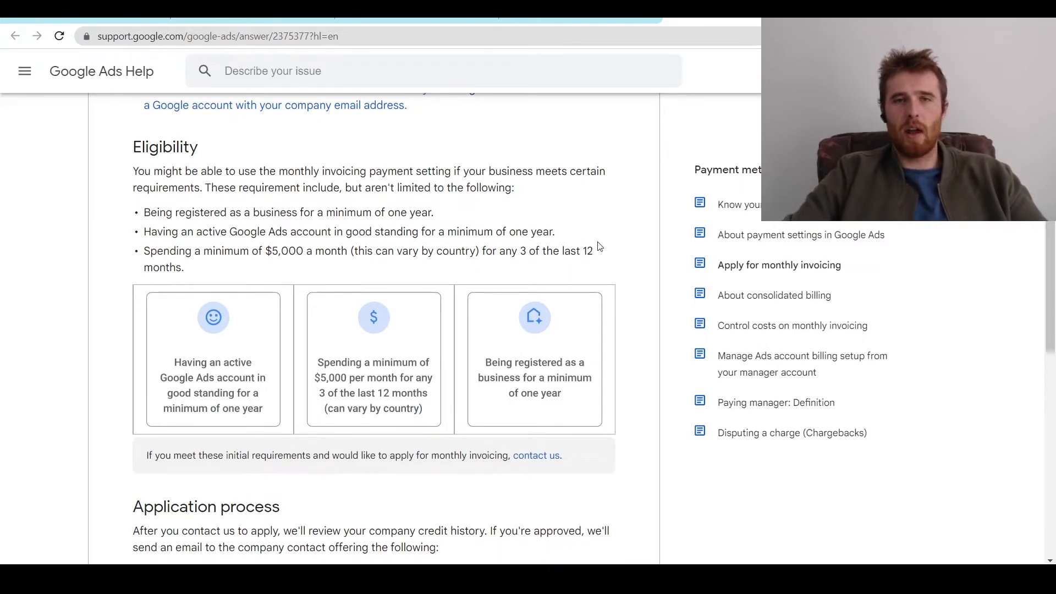
mouse_move(493, 208)
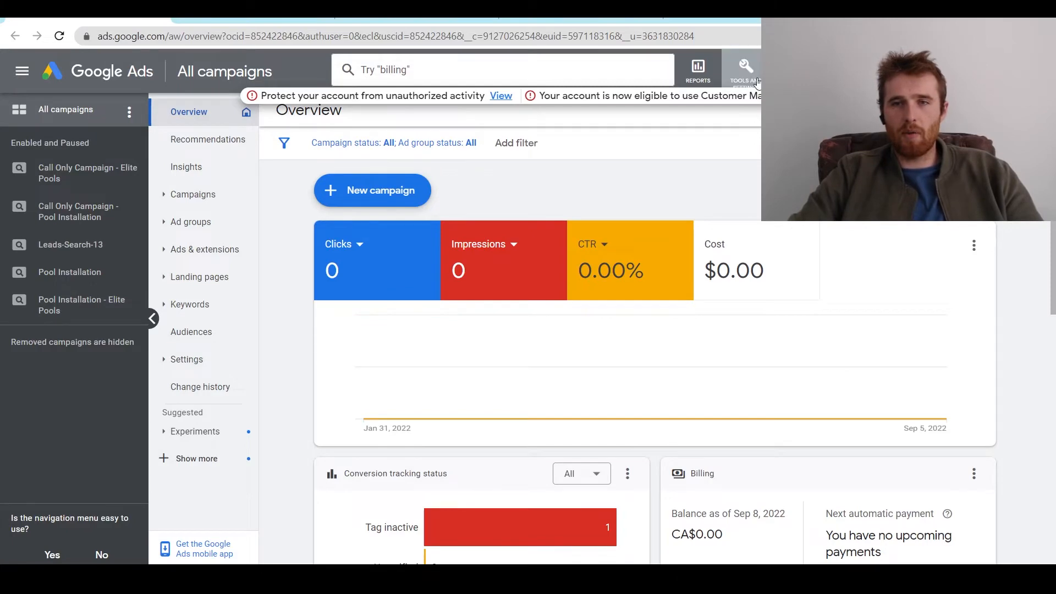
Step: Open the Tools and Settings wrench menu from the All campaigns overview
click(744, 70)
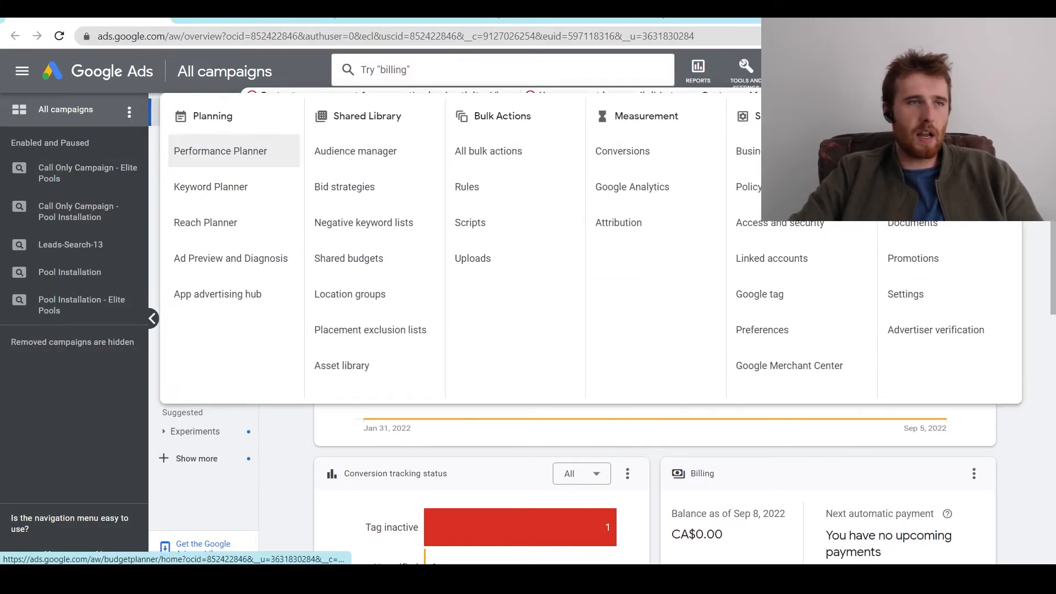